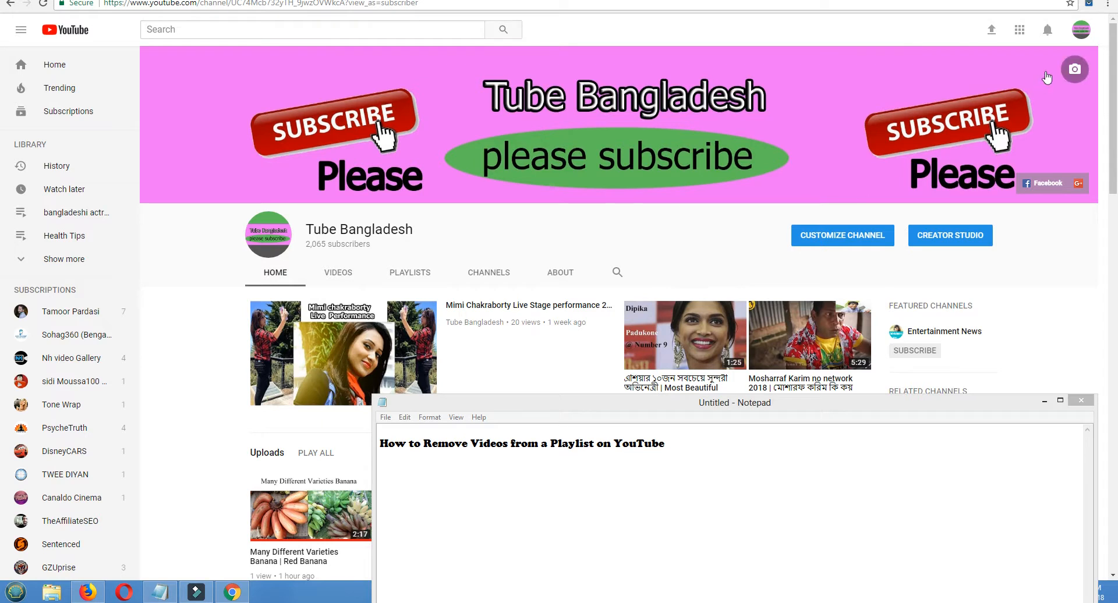
Switch the Tube Bangladesh channel page back to the classic YouTube layout via the account menu
left_click(1080, 29)
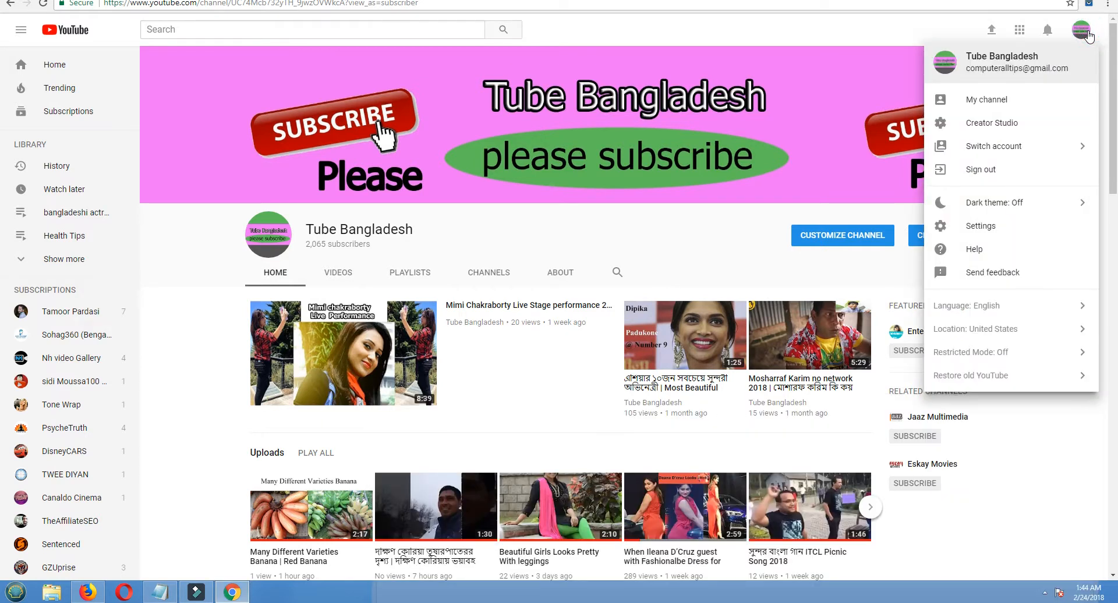
mouse_move(997, 105)
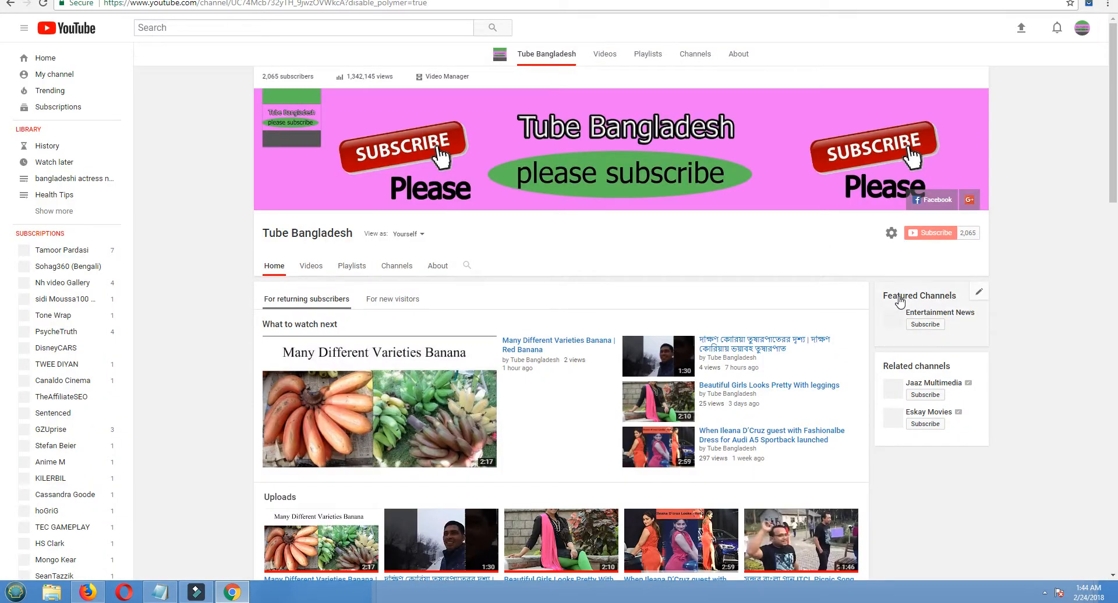
Enter Creator Studio's Video Manager listing the channel's 271 uploaded videos
scroll("down", 3)
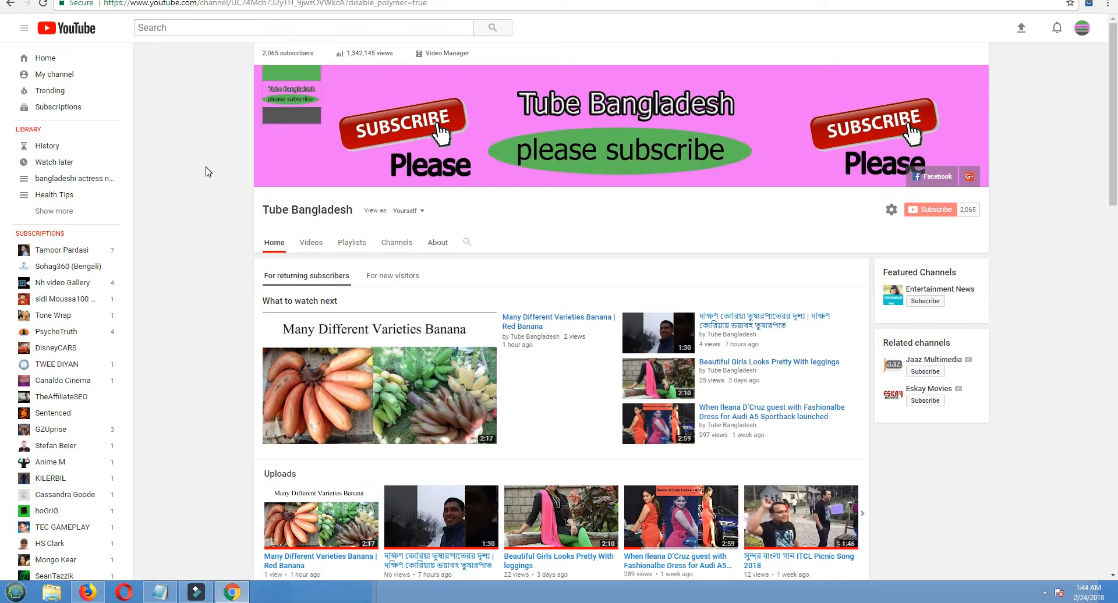
mouse_move(444, 58)
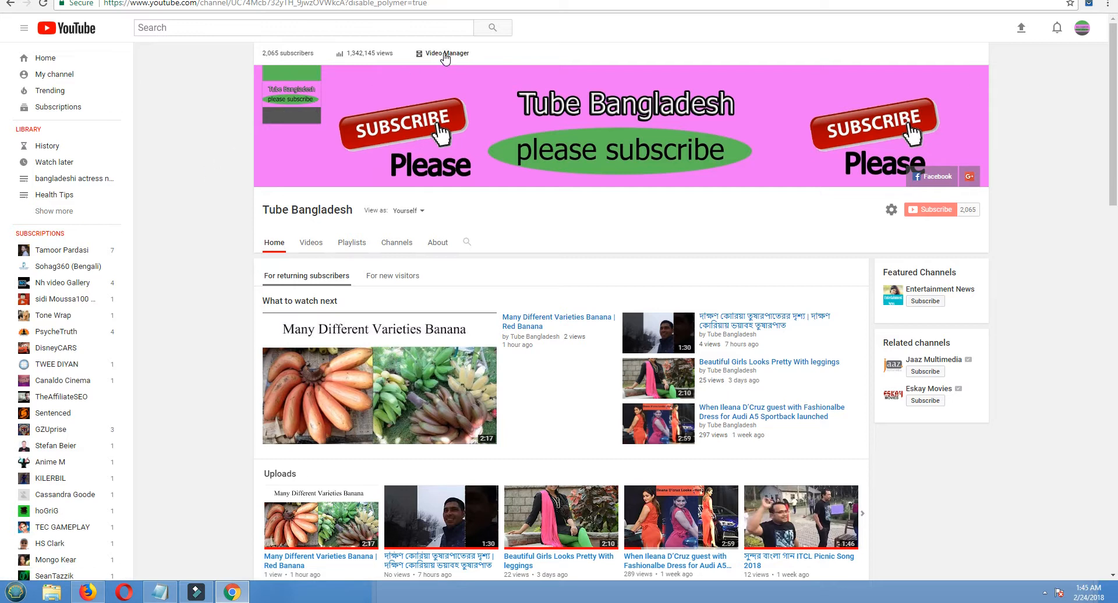
left_click(446, 52)
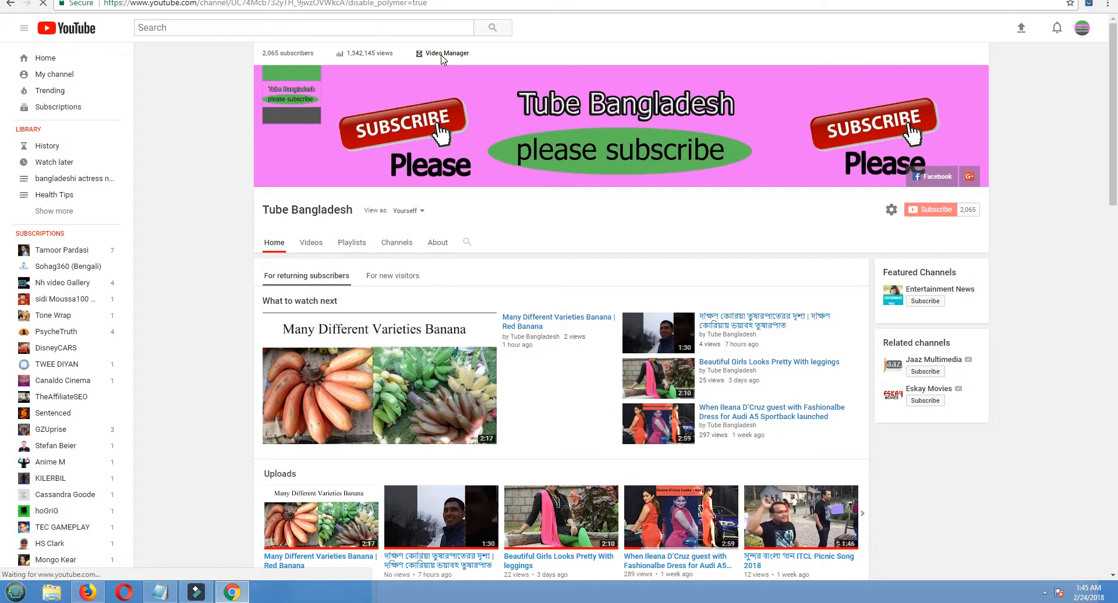
left_click(447, 53)
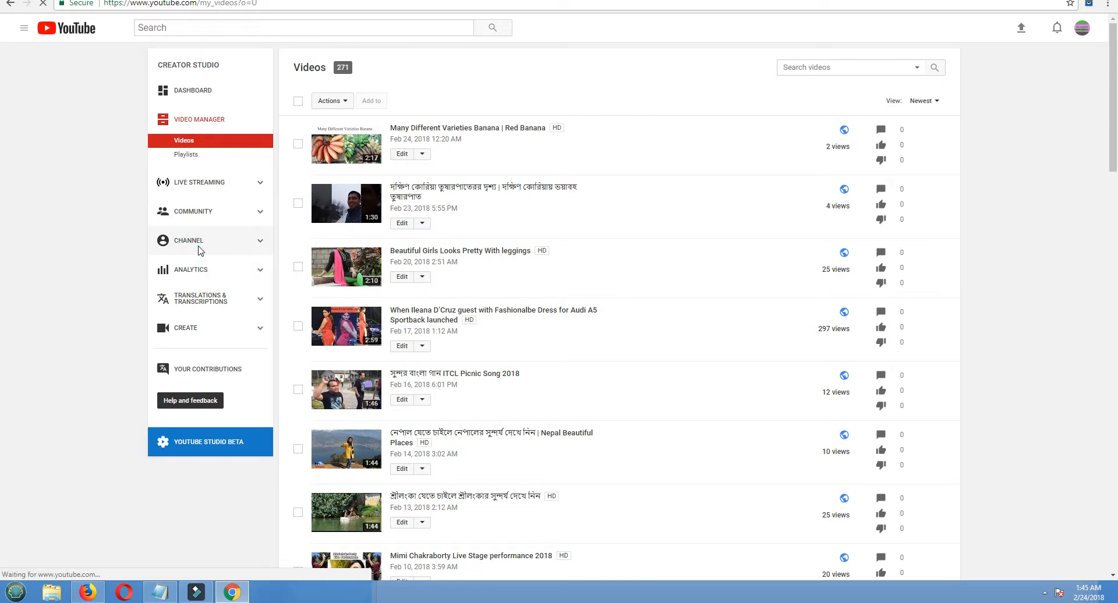
left_click(190, 240)
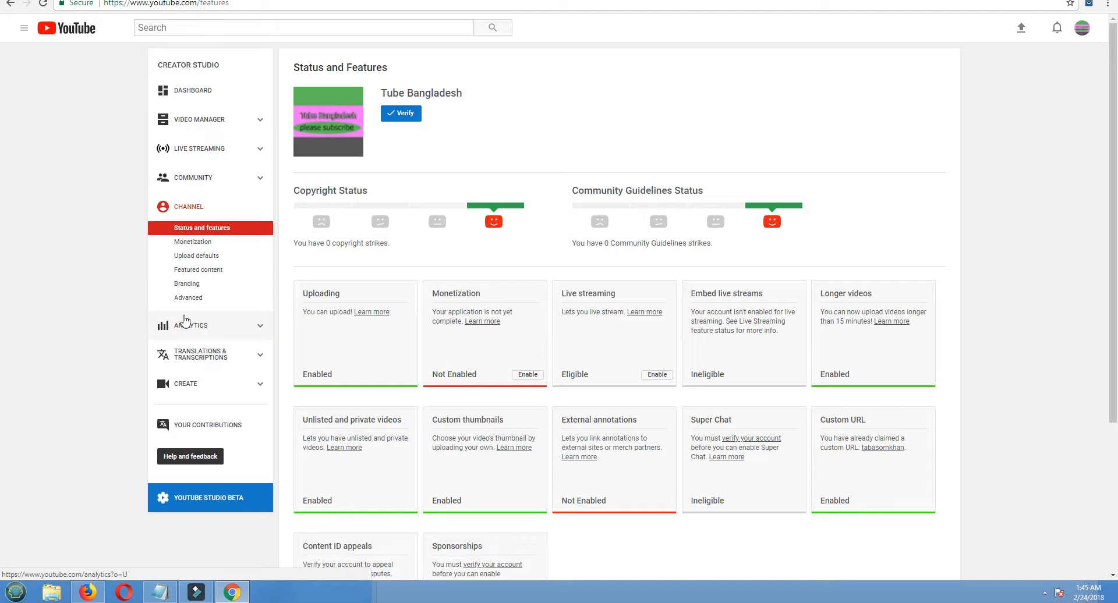
mouse_move(145, 303)
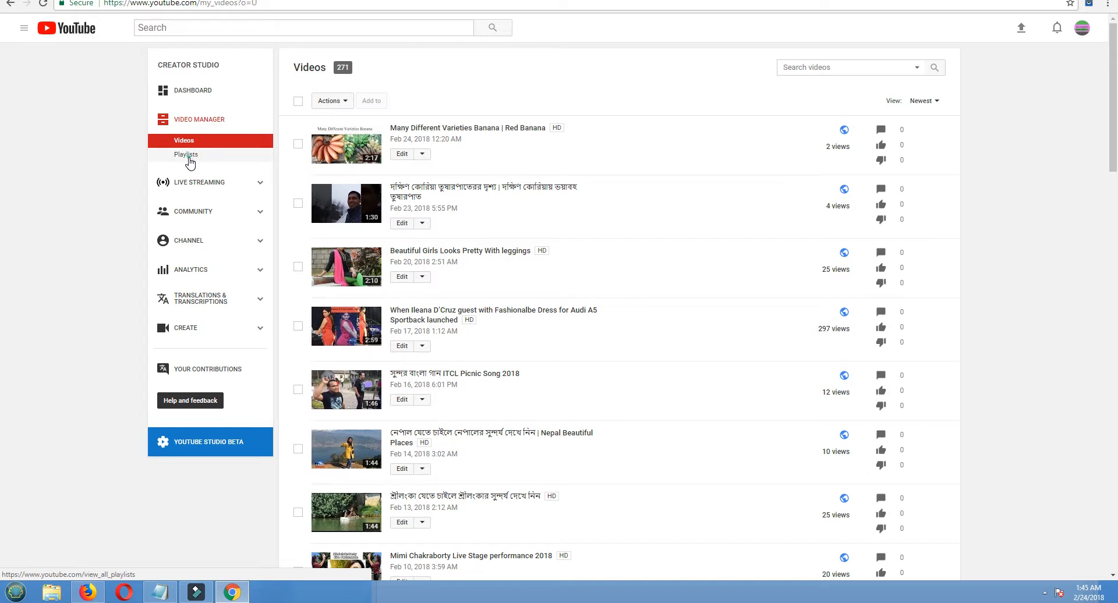
From the channel's playlists list, start editing the 21-video 'bangladeshi actress new picture' playlist
left_click(186, 155)
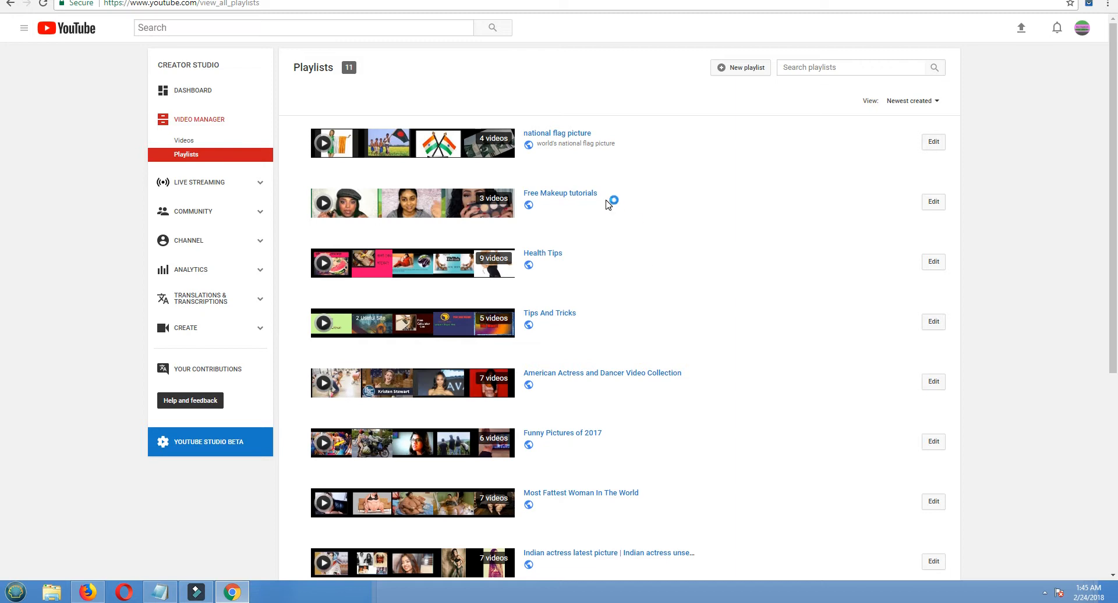
mouse_move(601, 241)
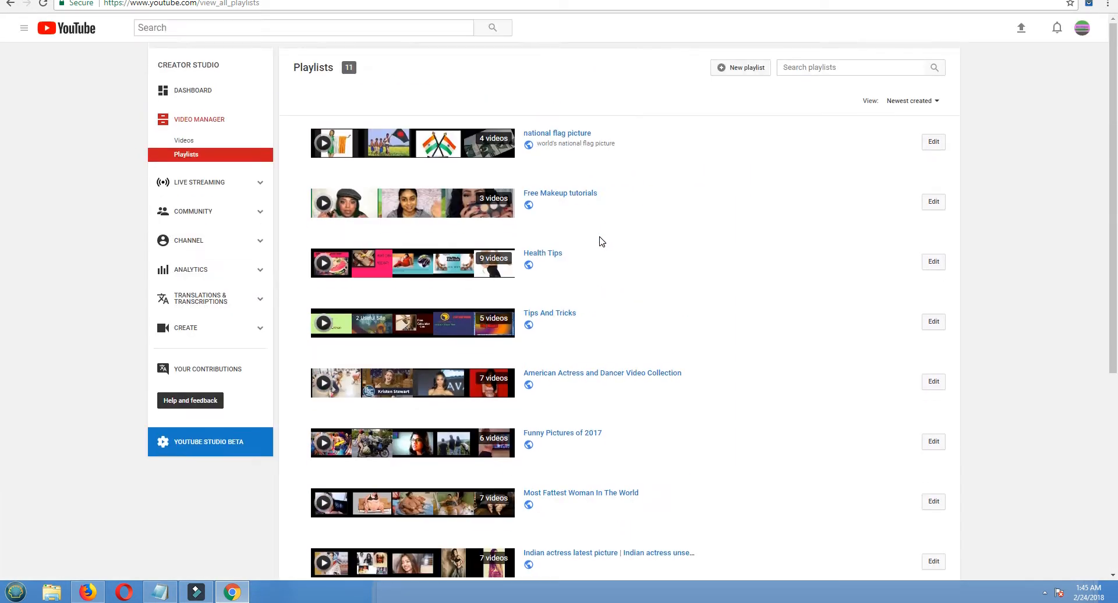
scroll("down", 3)
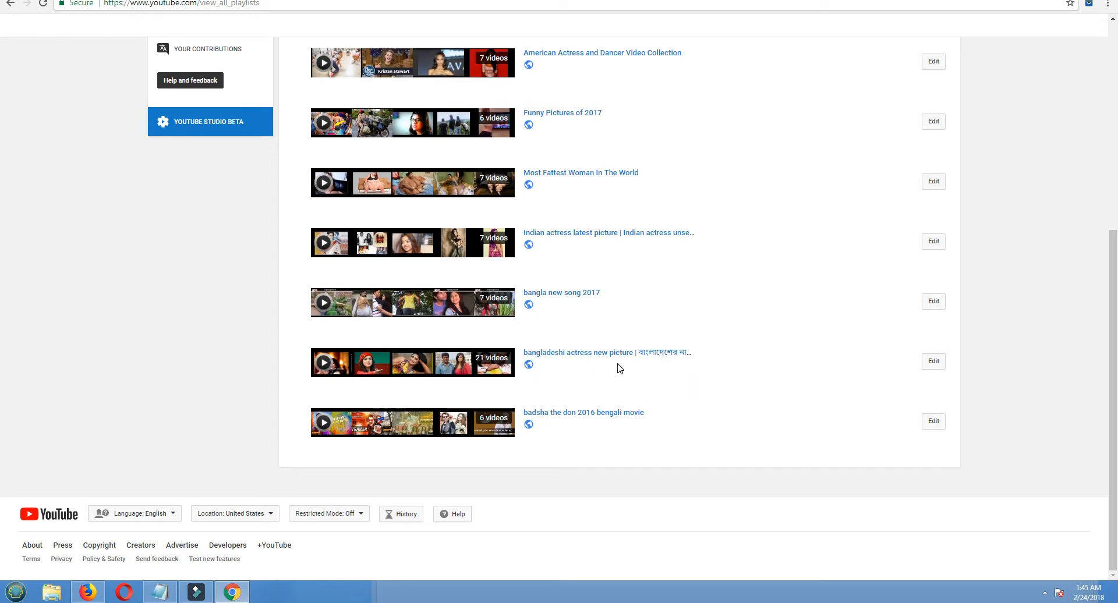
mouse_move(602, 356)
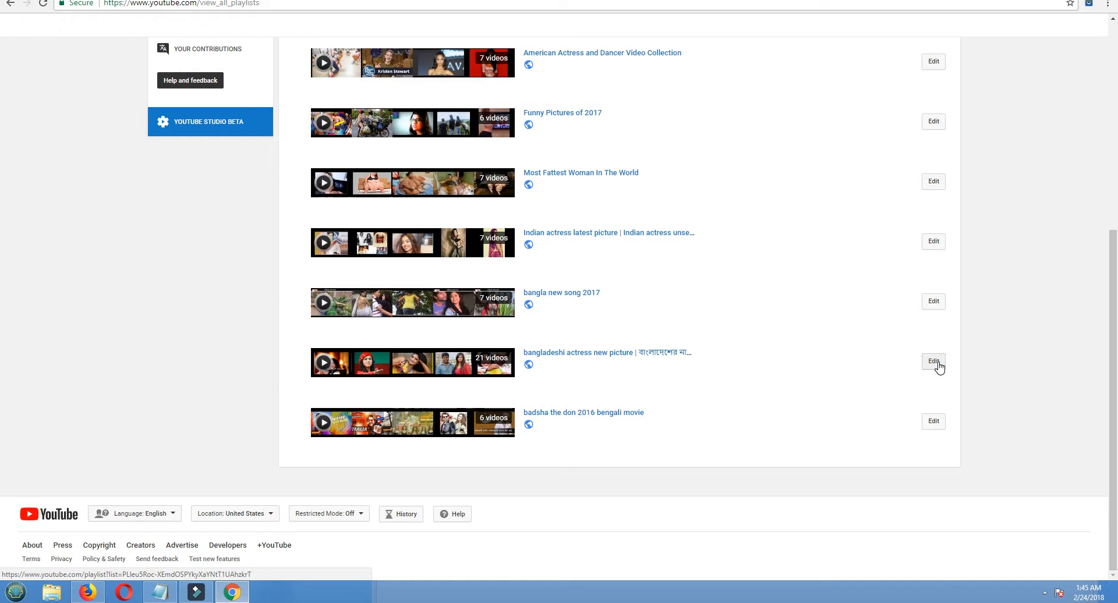
left_click(933, 362)
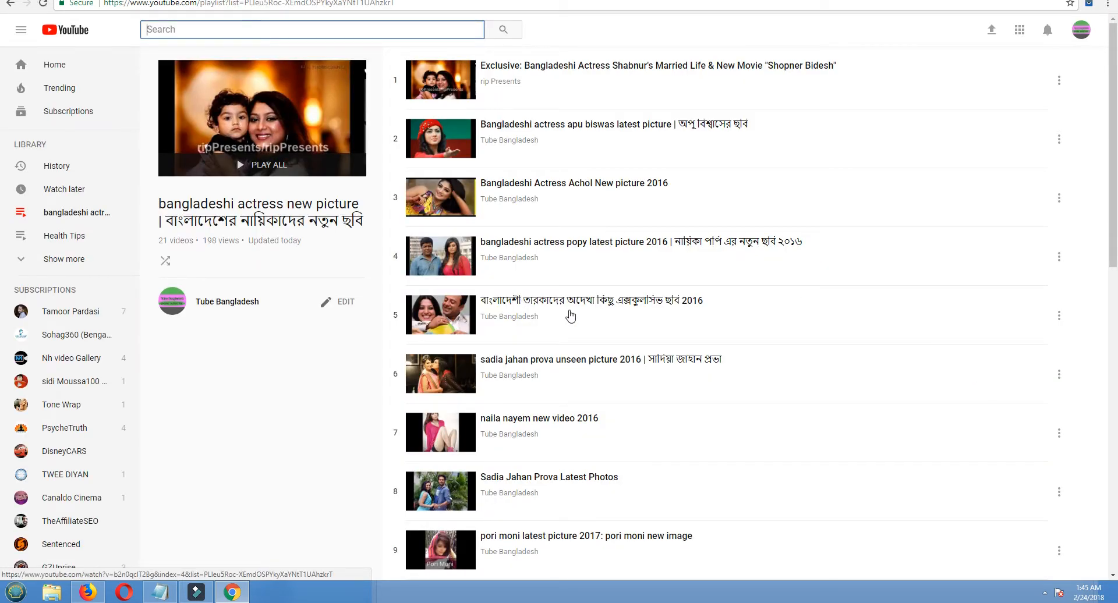
Remove the [Deleted video] entries so the playlist drops from 21 to 19 videos
scroll("down", 3)
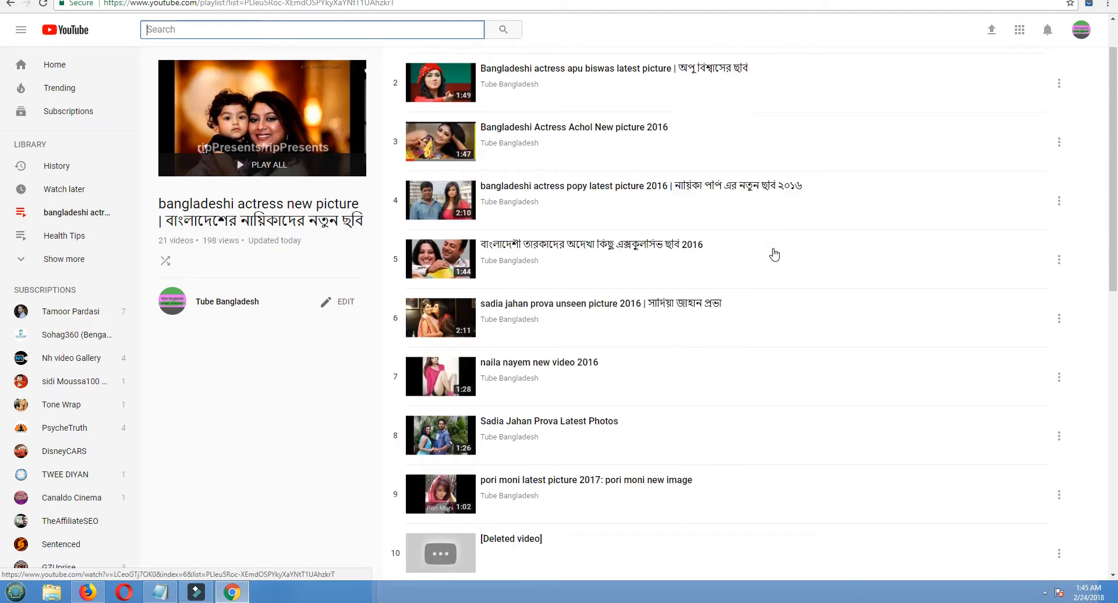
scroll("down", 3)
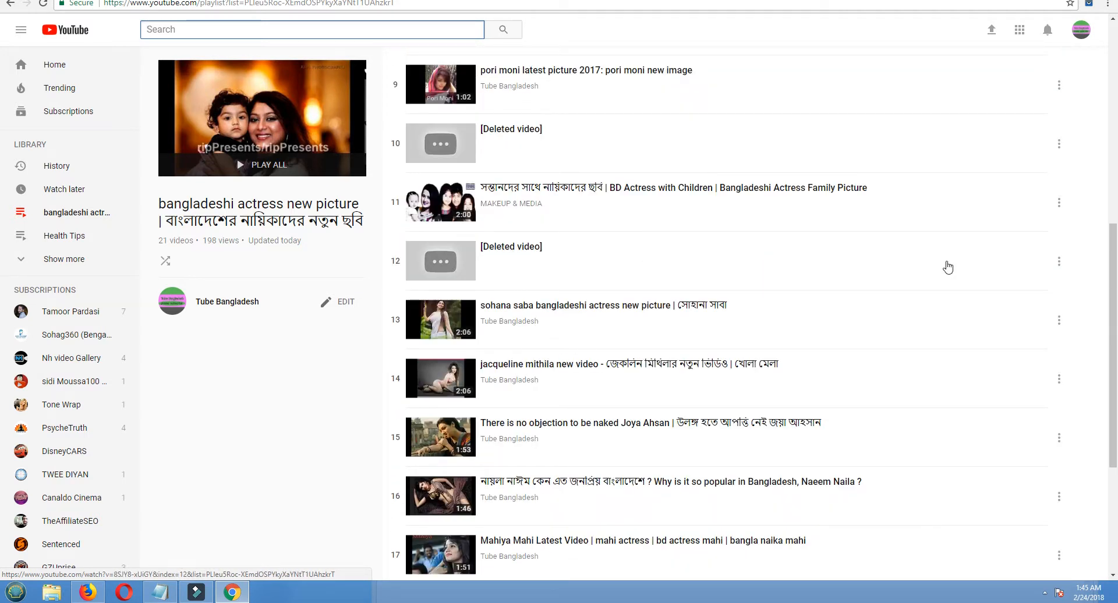
mouse_move(1060, 260)
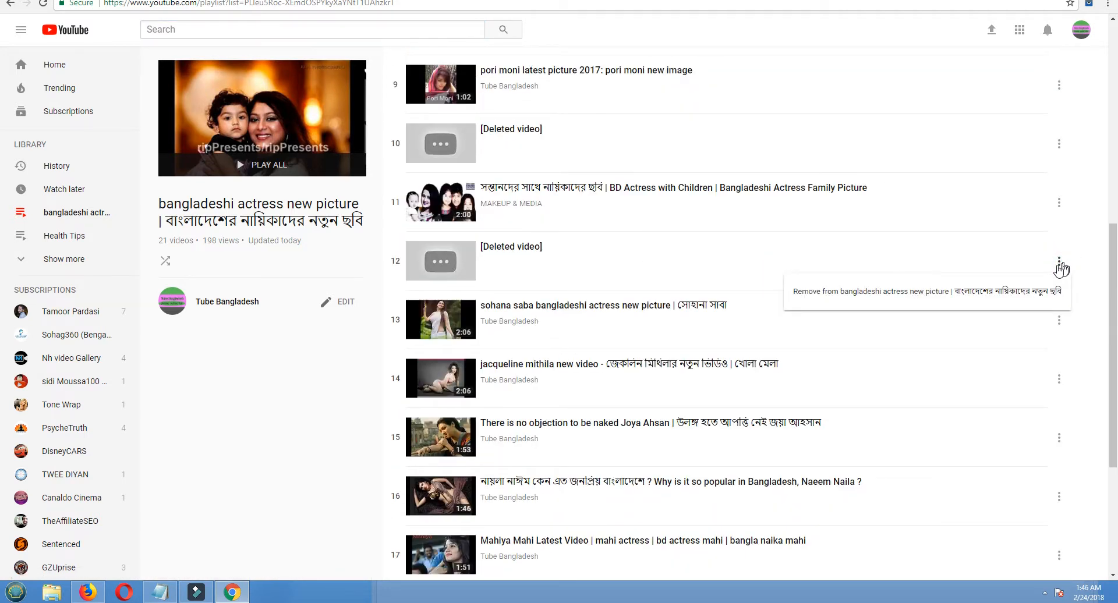
mouse_move(901, 303)
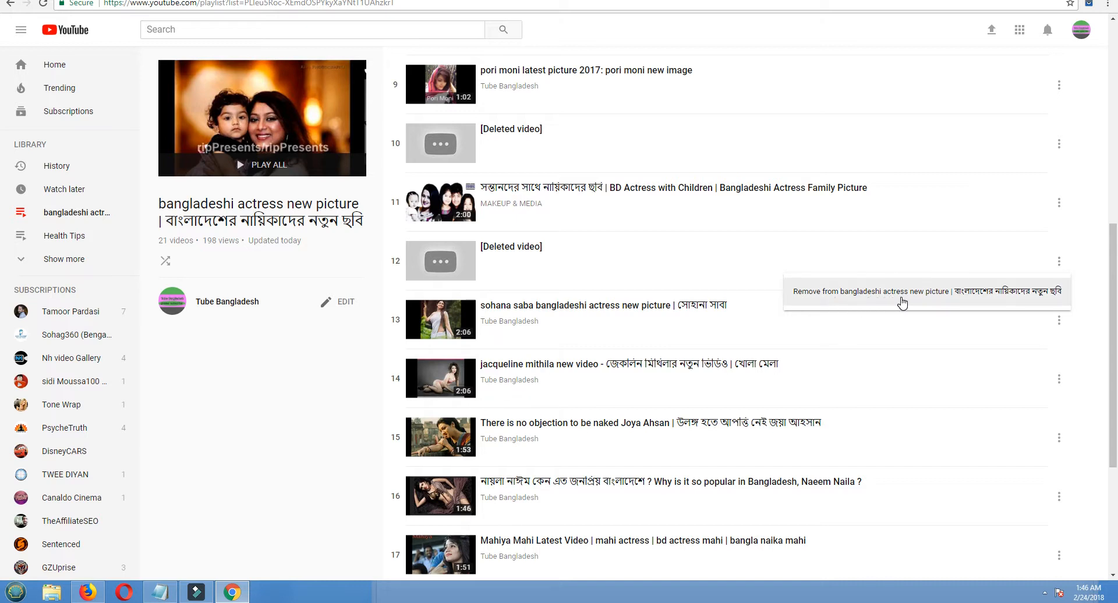
mouse_move(936, 305)
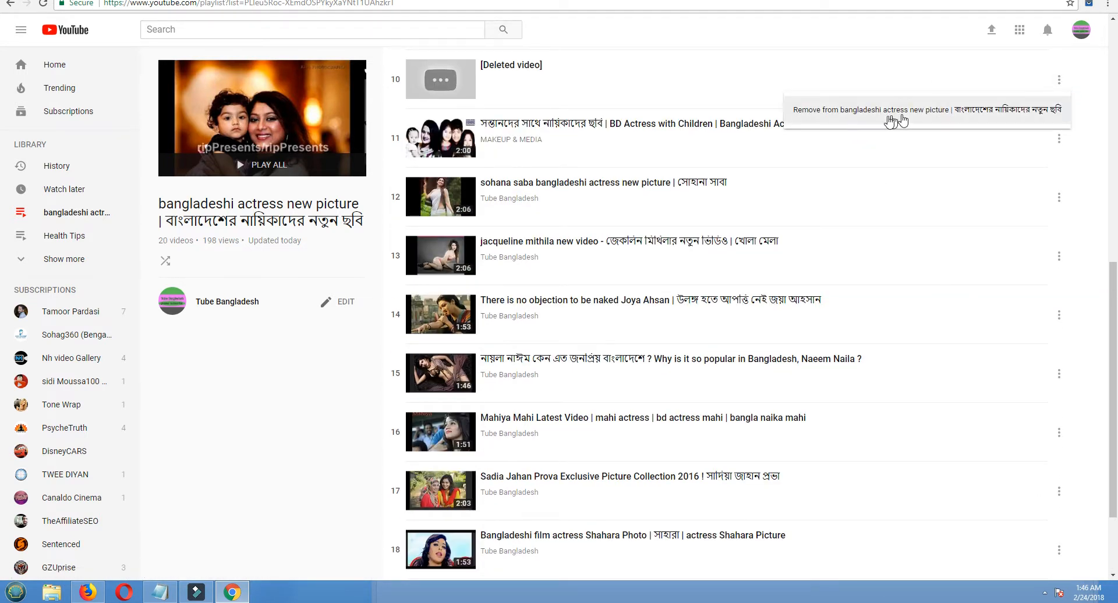
left_click(891, 109)
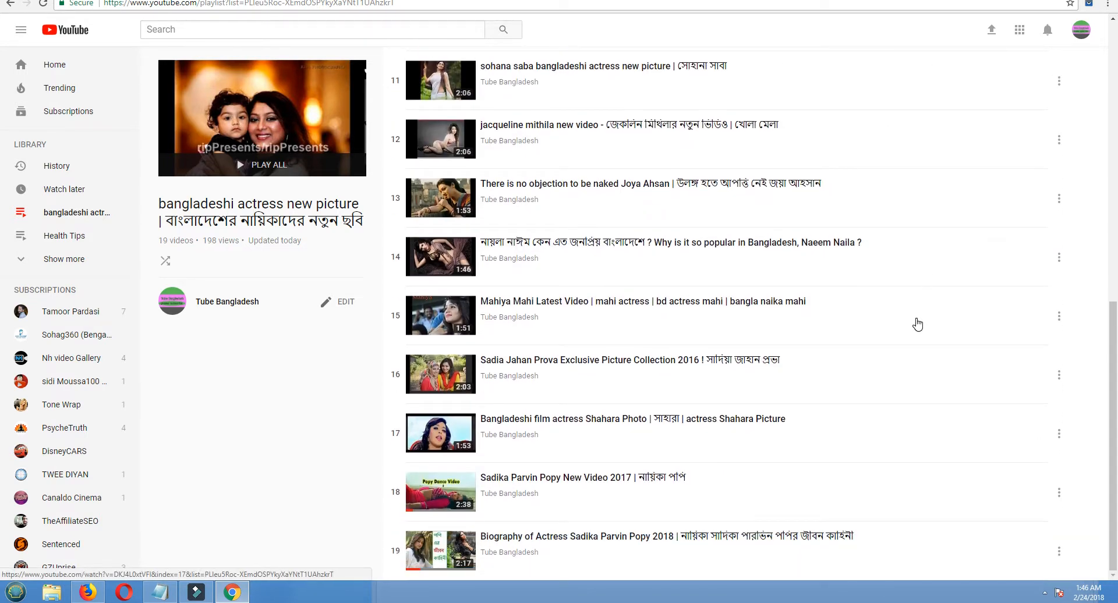
scroll("up", 3)
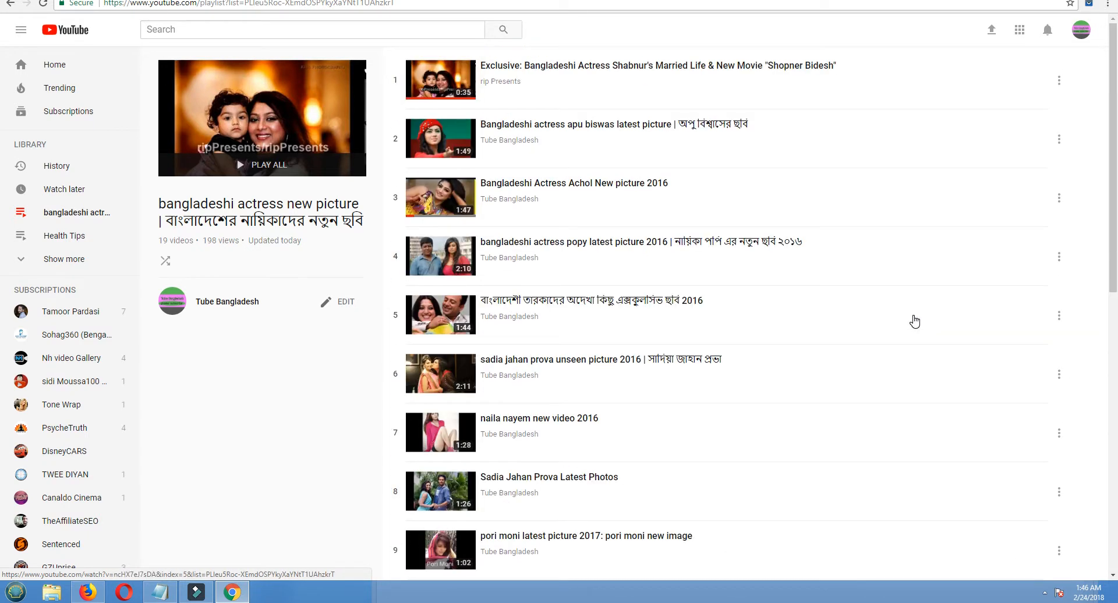
scroll("down", 3)
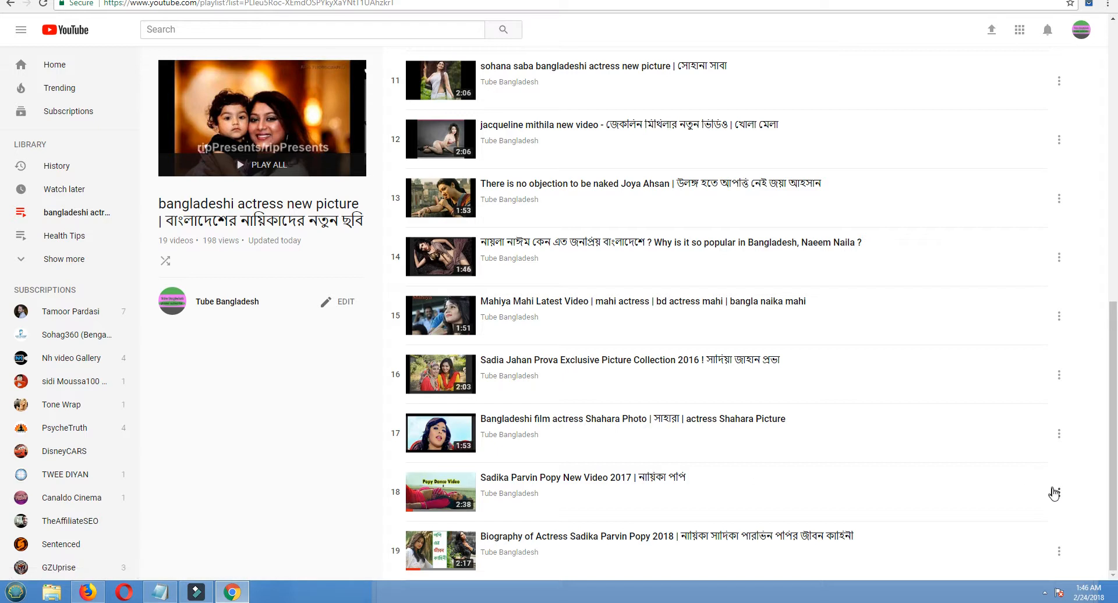
left_click(1059, 375)
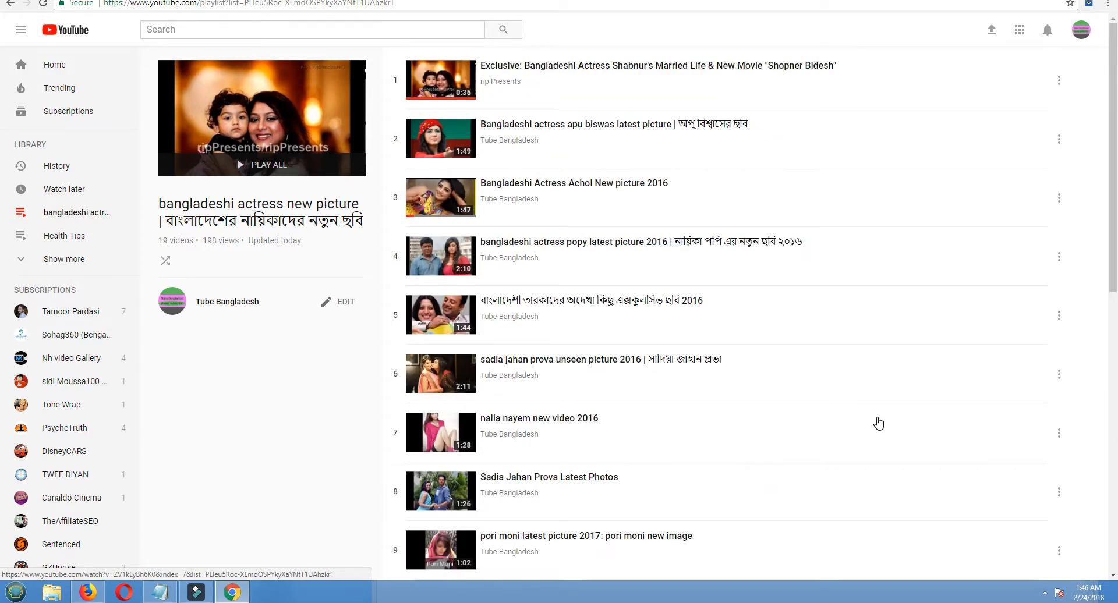
mouse_move(873, 422)
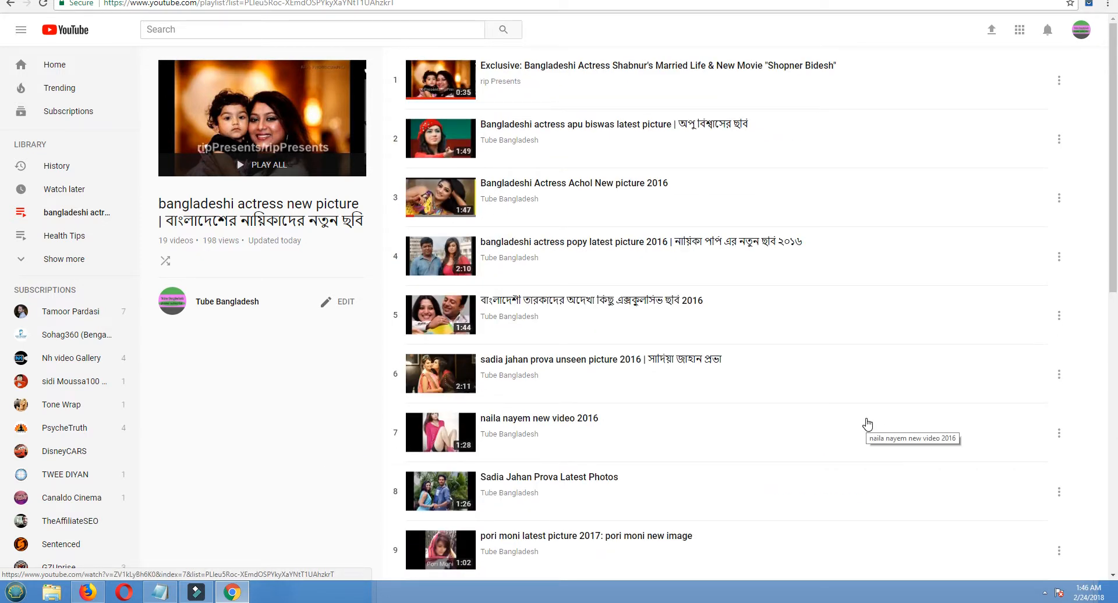